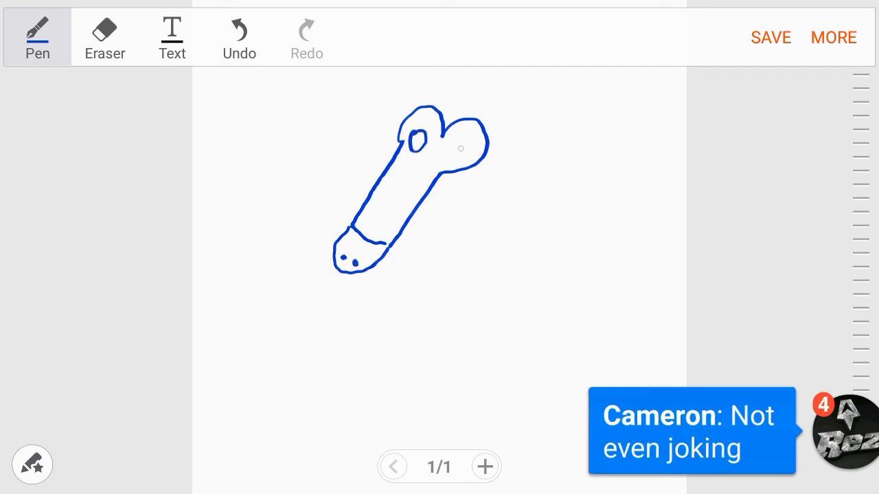
Draw the horse's second eye, back legs and a scribbled bushy tail in blue pen
drag(446, 144, 463, 155)
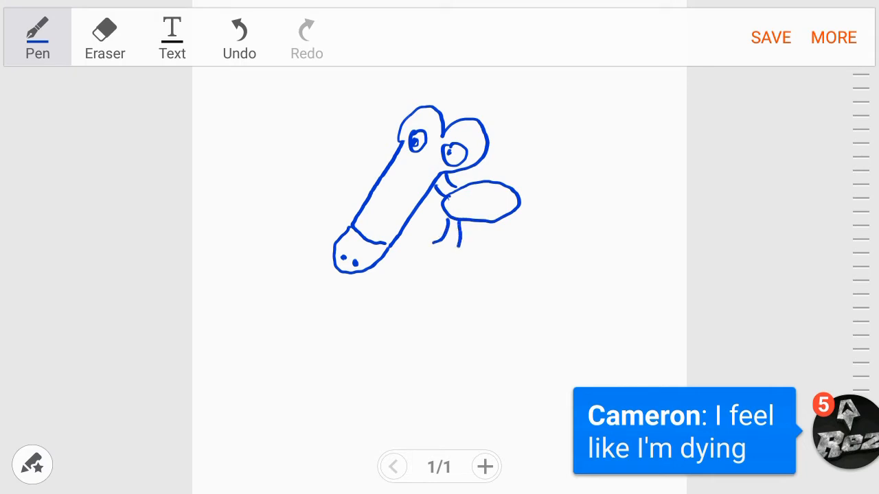
drag(512, 213, 532, 248)
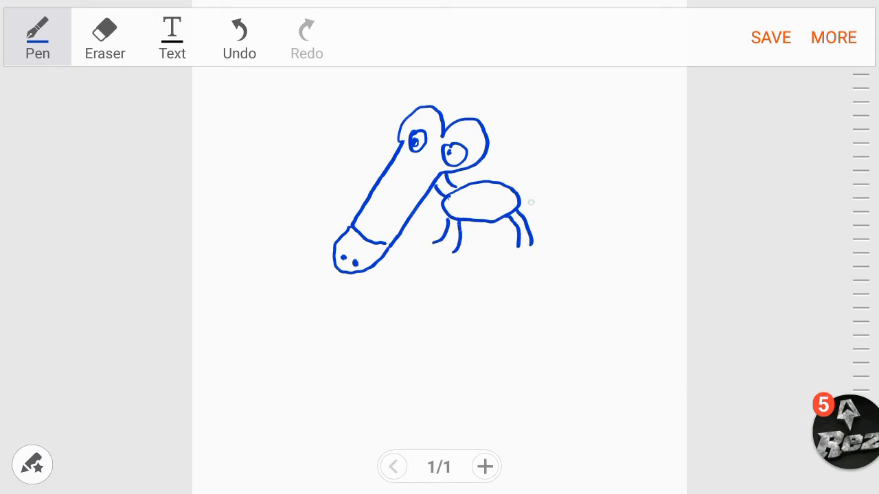
drag(511, 191, 556, 153)
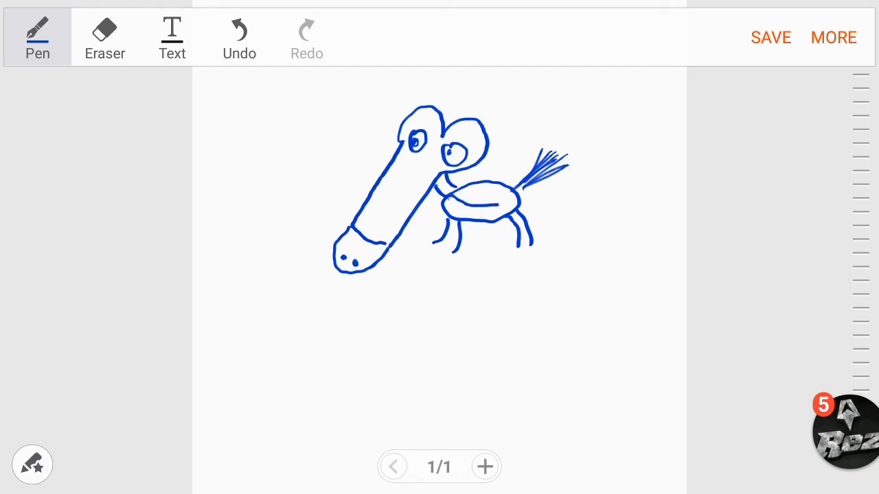
Draw a long stick line across the horse's back and a round head for the rider
drag(453, 196, 508, 199)
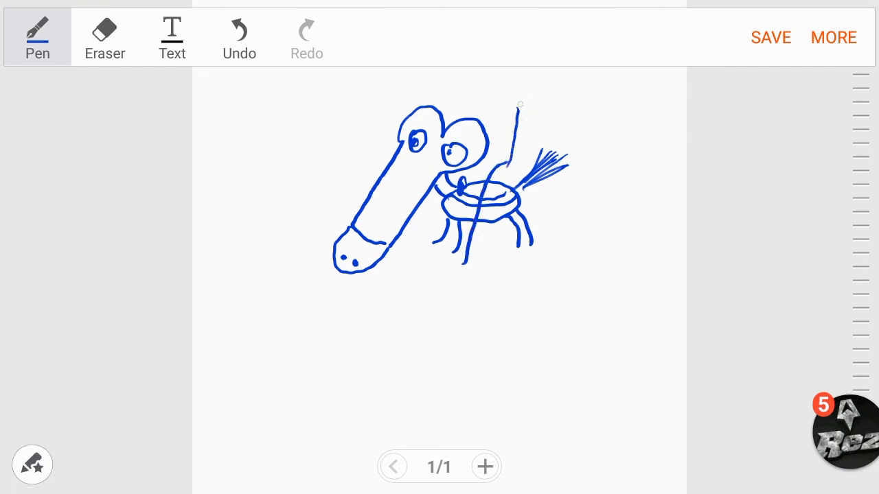
drag(467, 213, 446, 275)
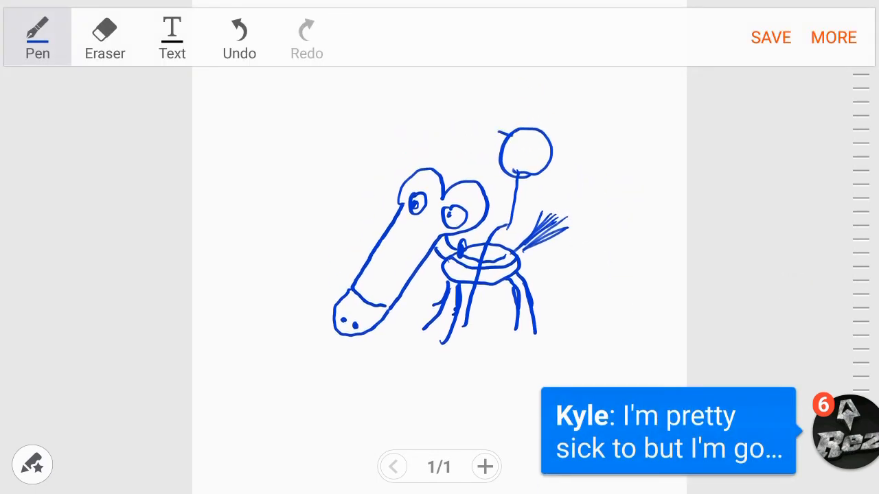
Draw the hat brim and tall crown, the smiling face, a rein line and the rider's arms
drag(505, 141, 577, 144)
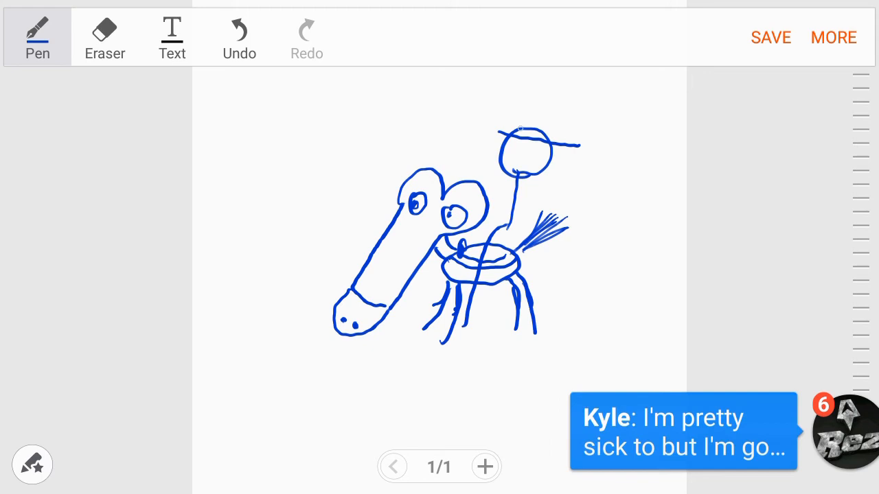
drag(521, 130, 567, 83)
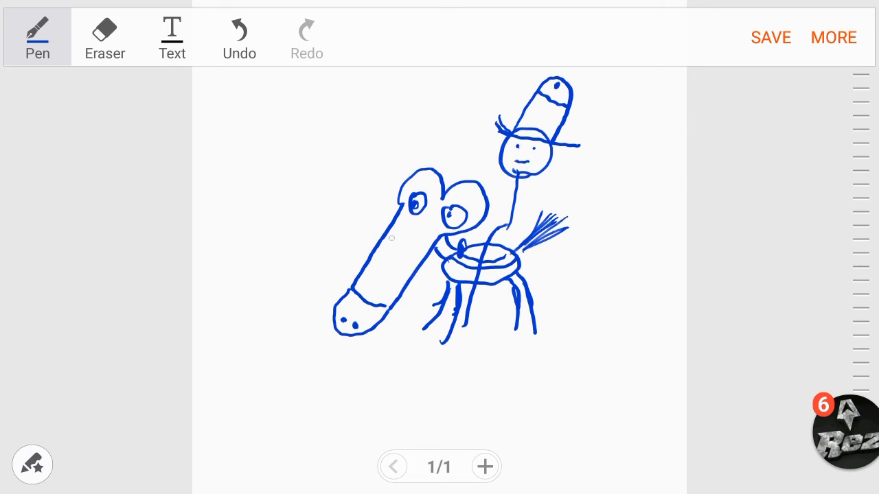
drag(412, 240, 432, 261)
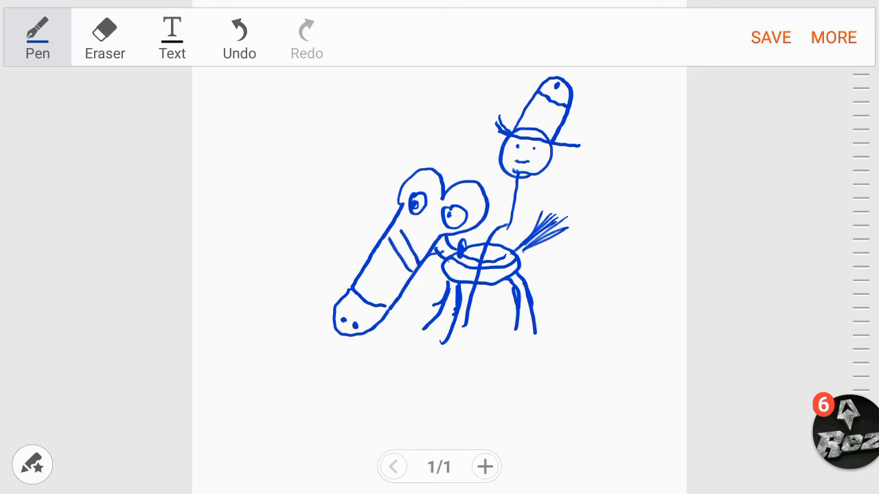
drag(429, 257, 494, 237)
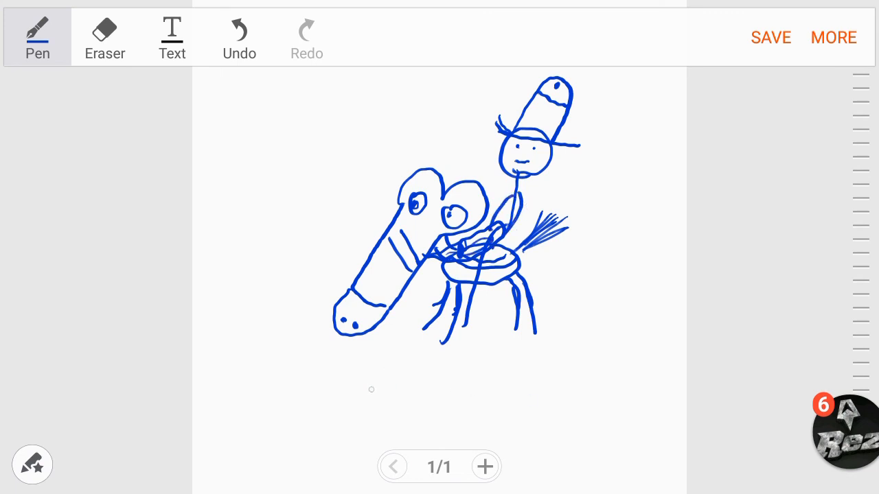
Write the 'Kyle' signature below the drawing and undo the stray letter before it
drag(371, 364, 454, 425)
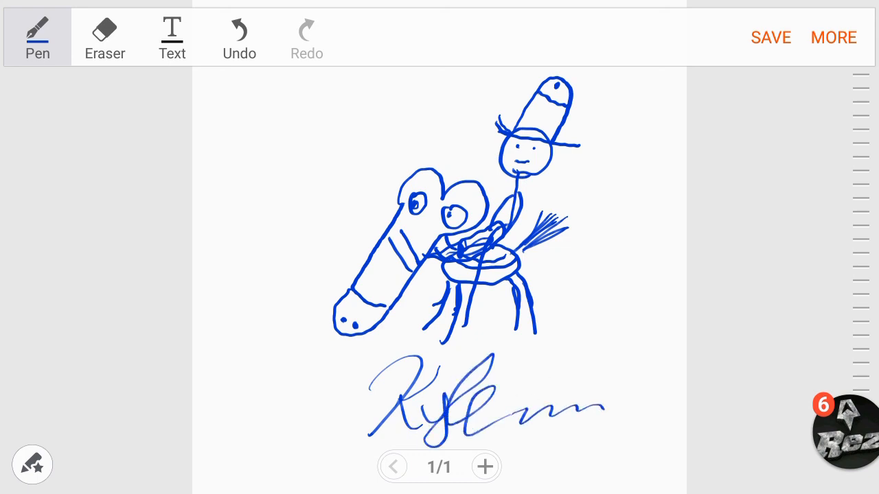
drag(295, 377, 309, 432)
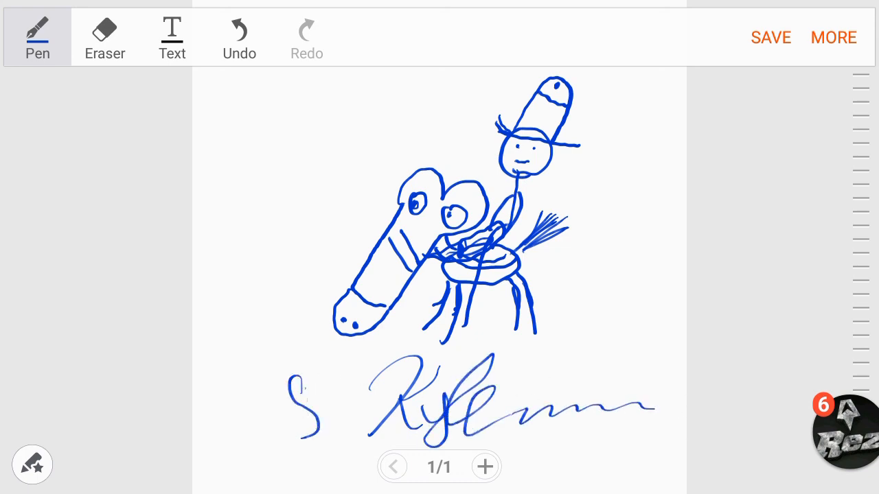
click(239, 34)
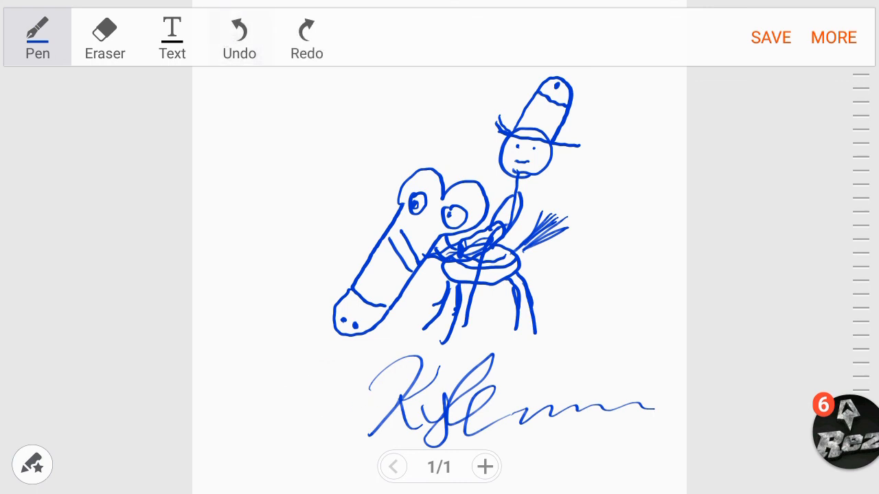